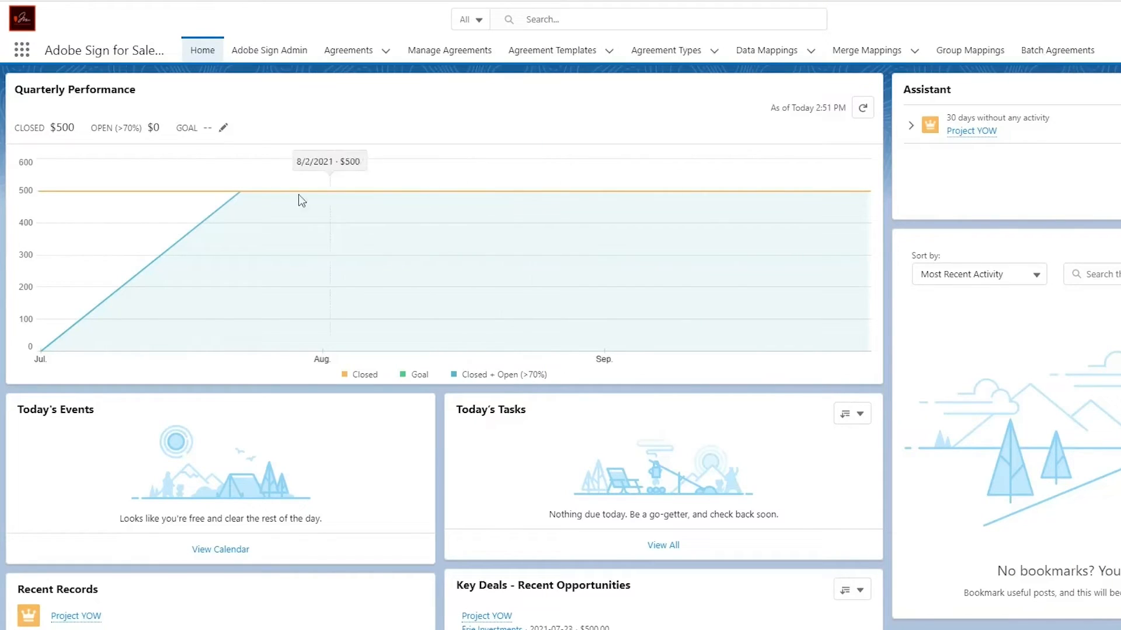
Step: Find and open the Project YOW opportunity for Erie Investments from Recent Items
click(643, 20)
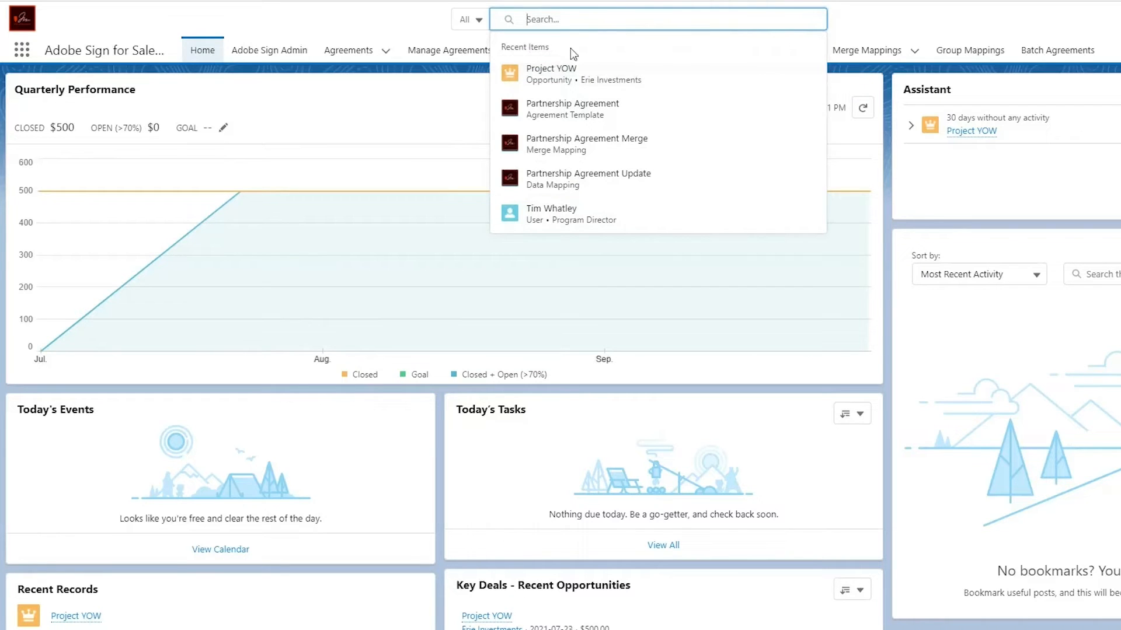
click(550, 67)
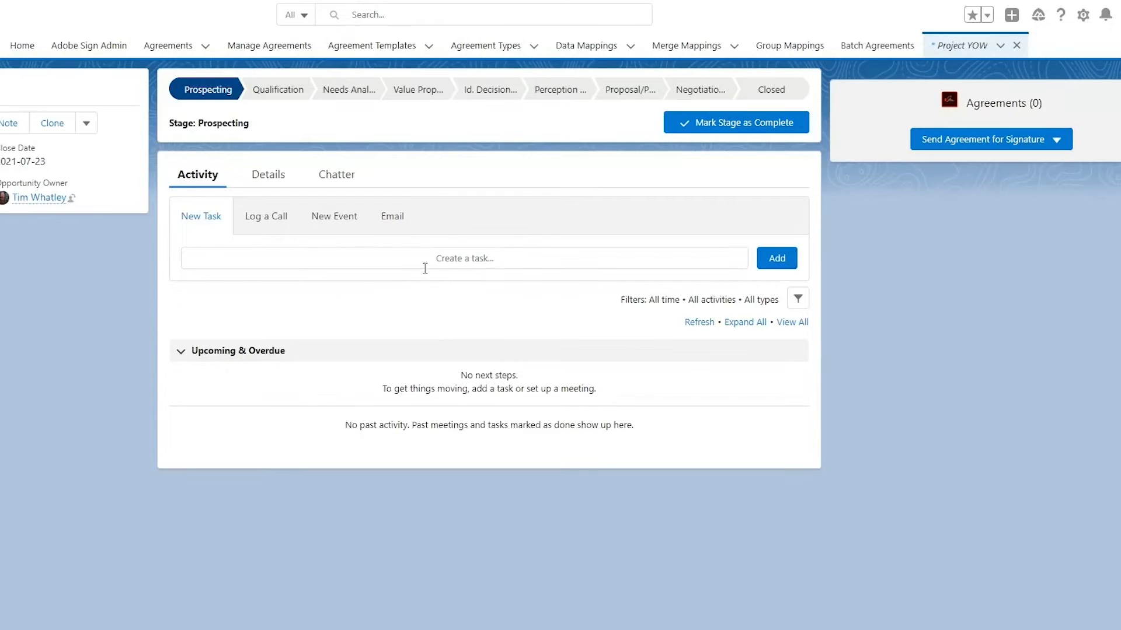
mouse_move(496, 189)
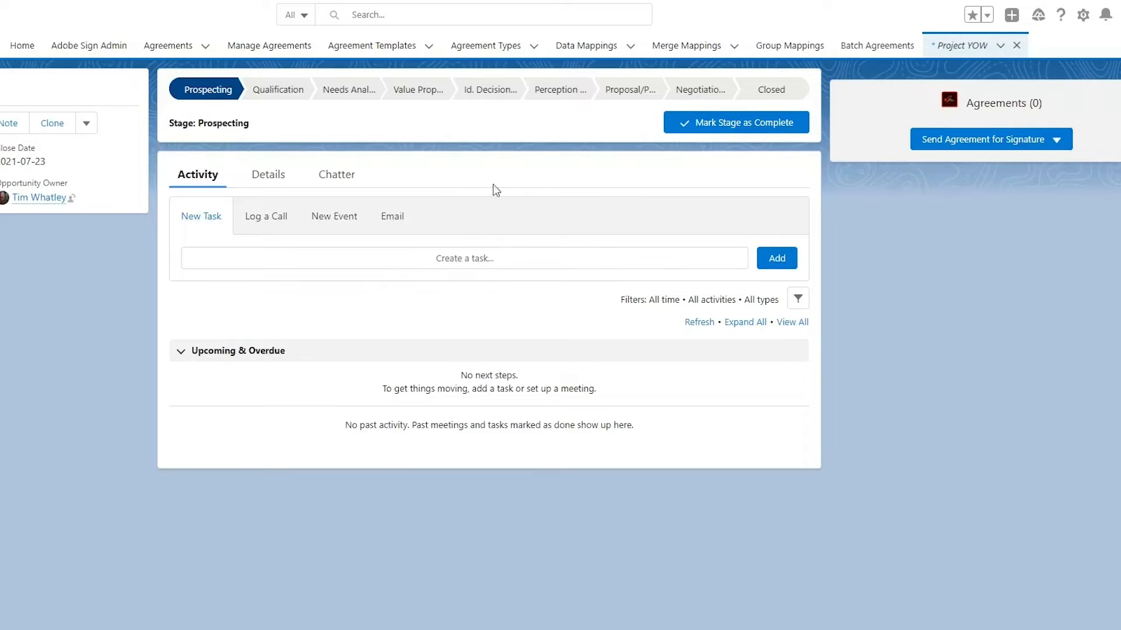
mouse_move(536, 316)
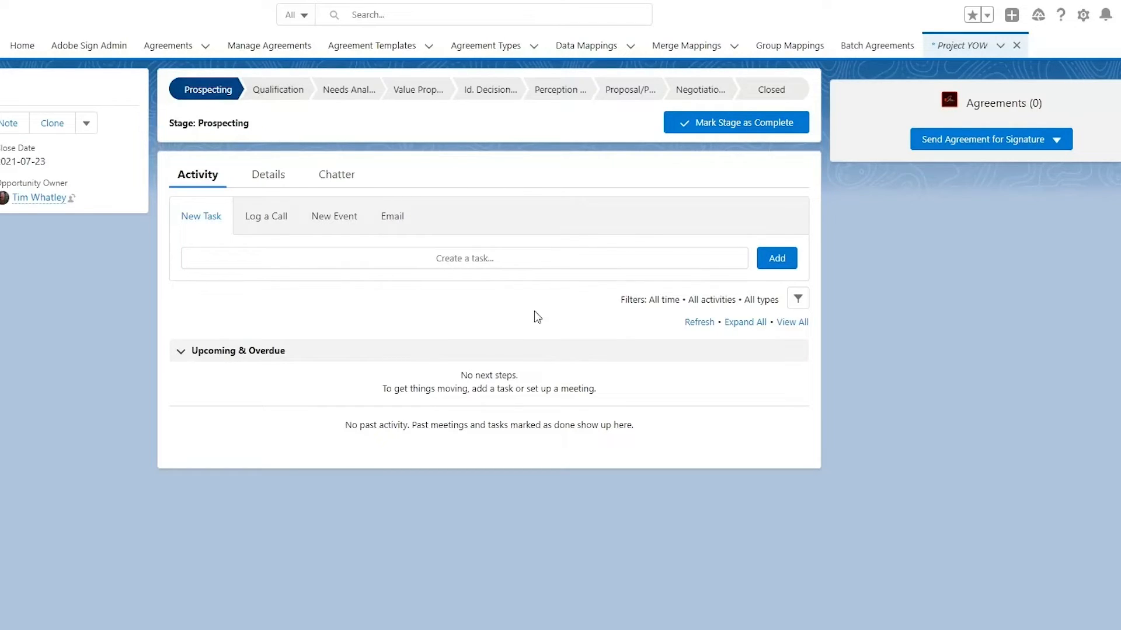
mouse_move(212, 112)
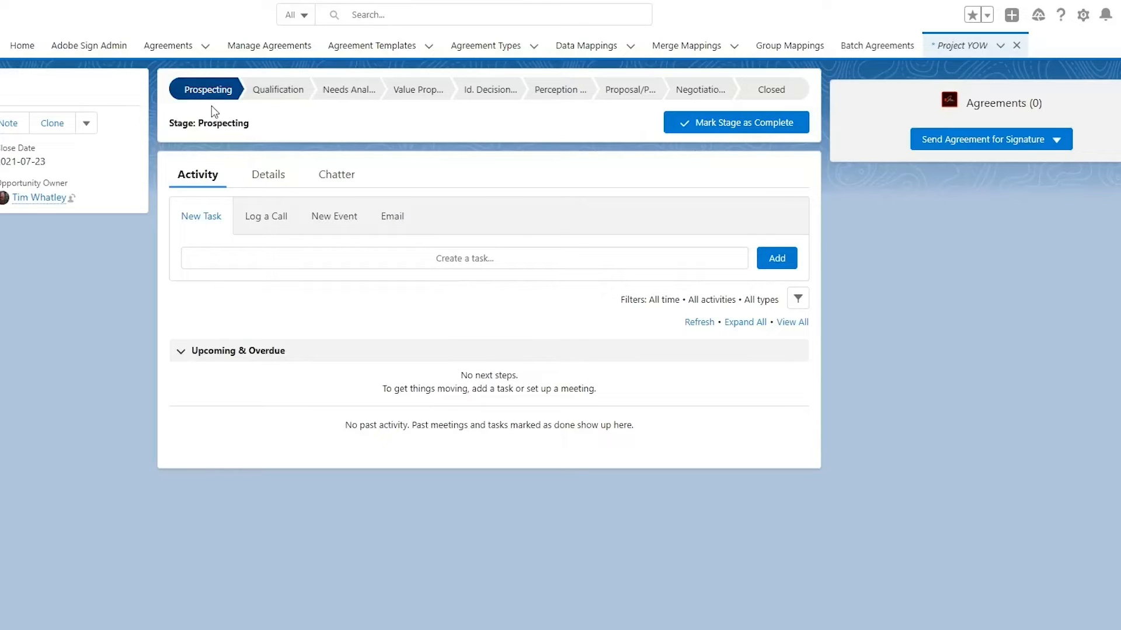
mouse_move(880, 151)
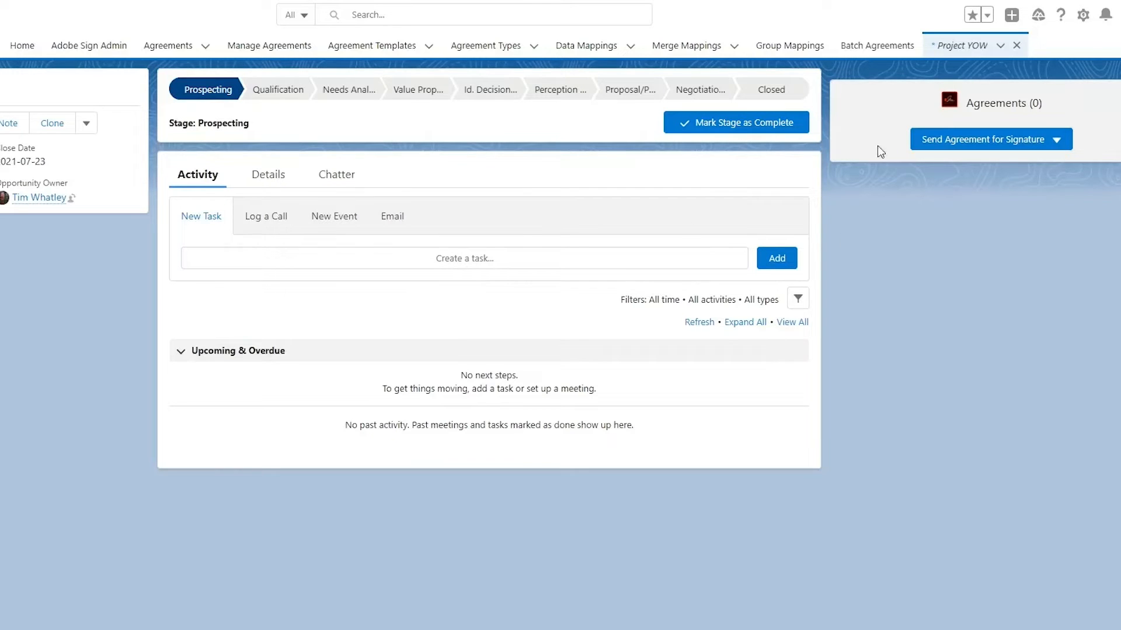
mouse_move(1090, 167)
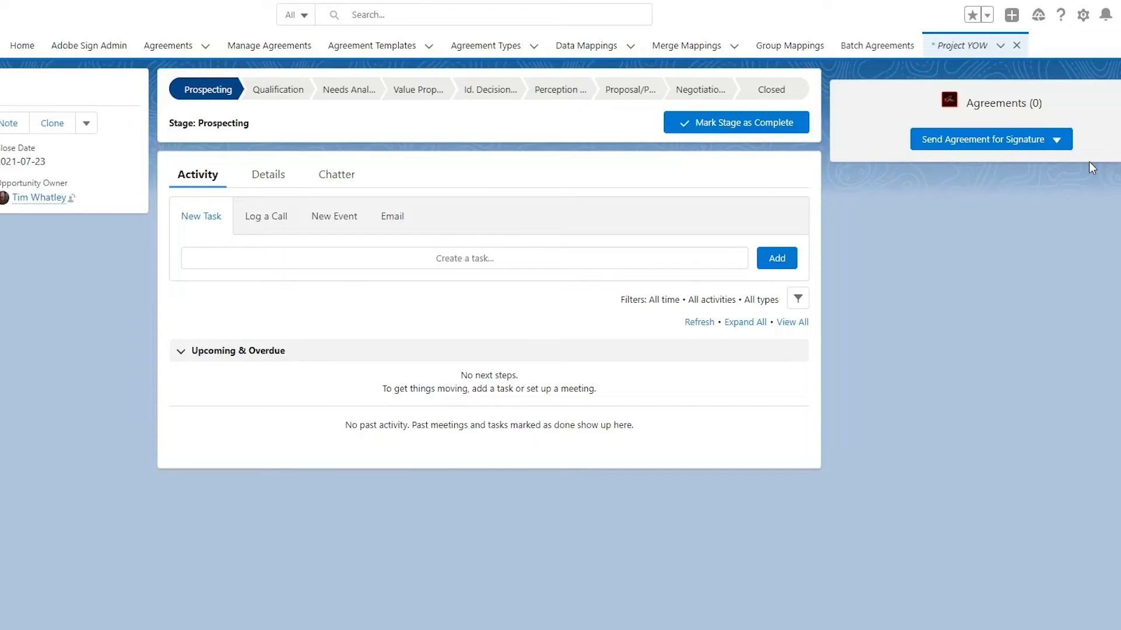
Step: Start a Partnership Agreement draft from the Send Agreement for Signature list
click(991, 139)
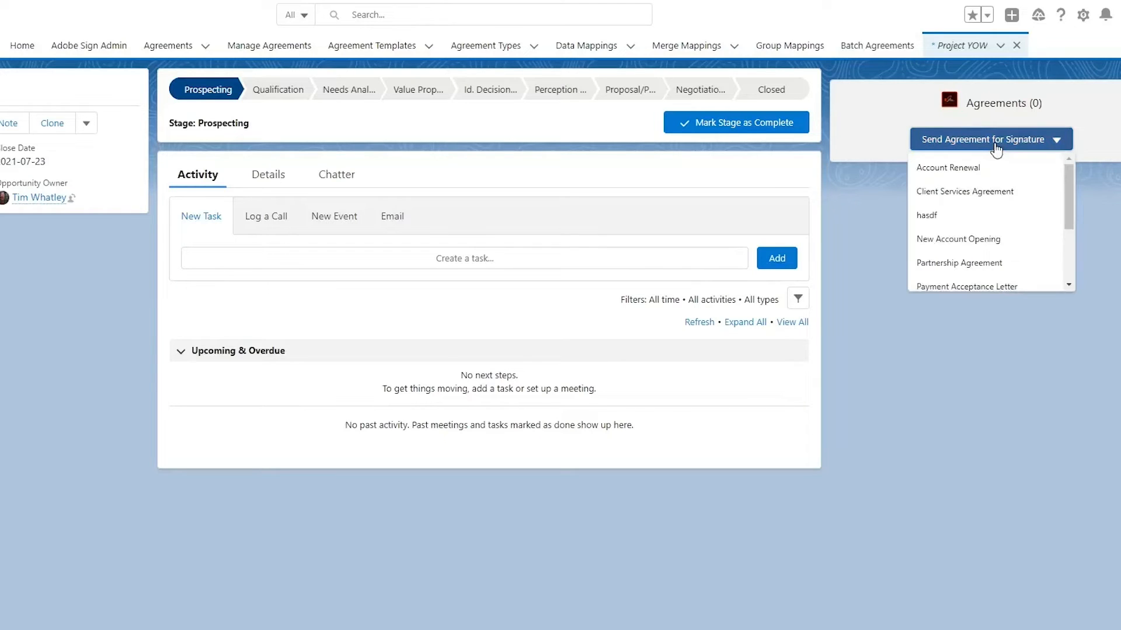
scroll(down, 3)
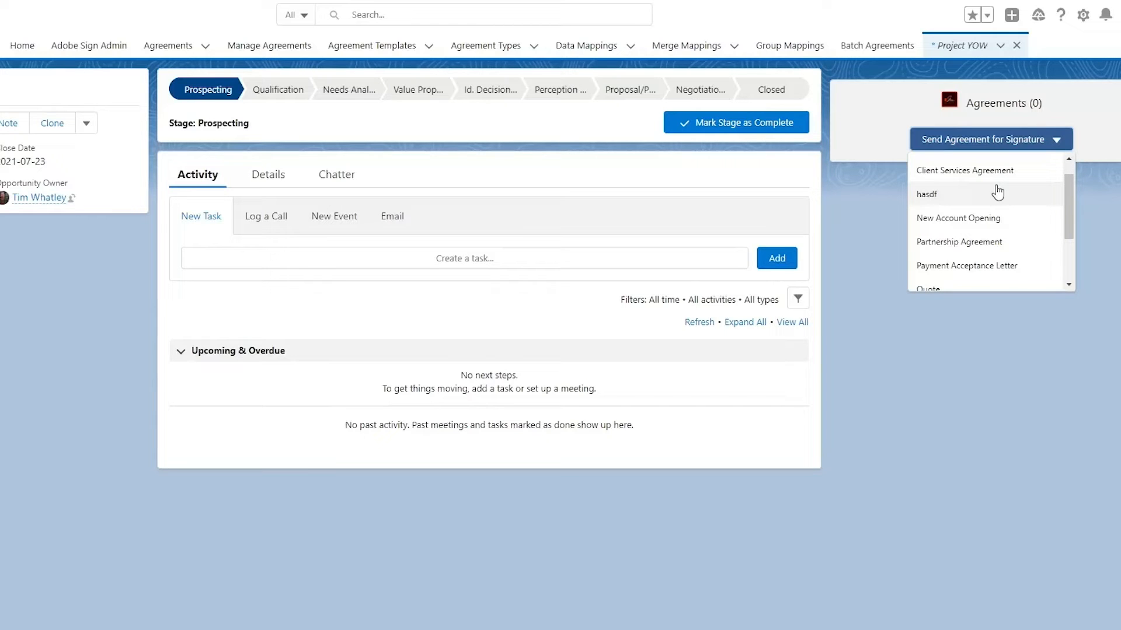
mouse_move(988, 246)
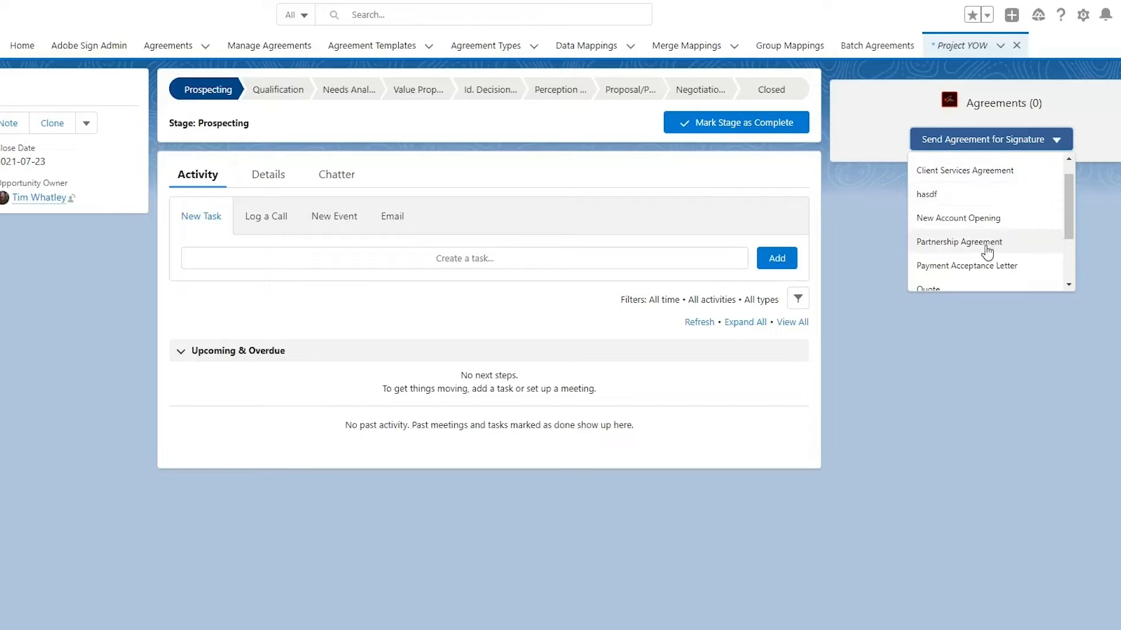
click(959, 241)
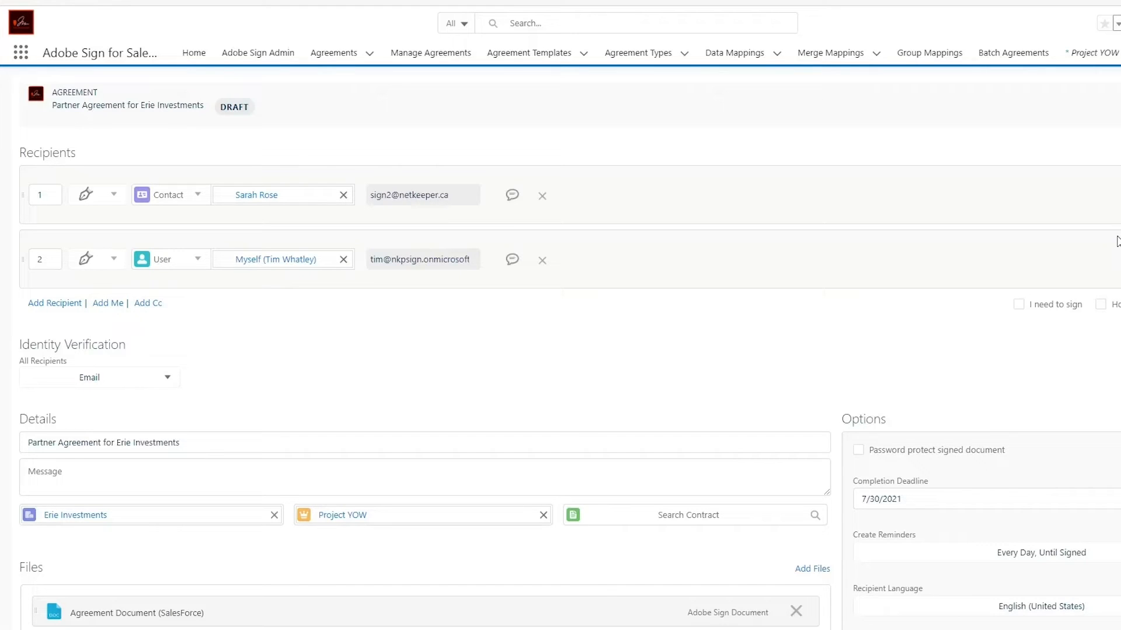
mouse_move(748, 25)
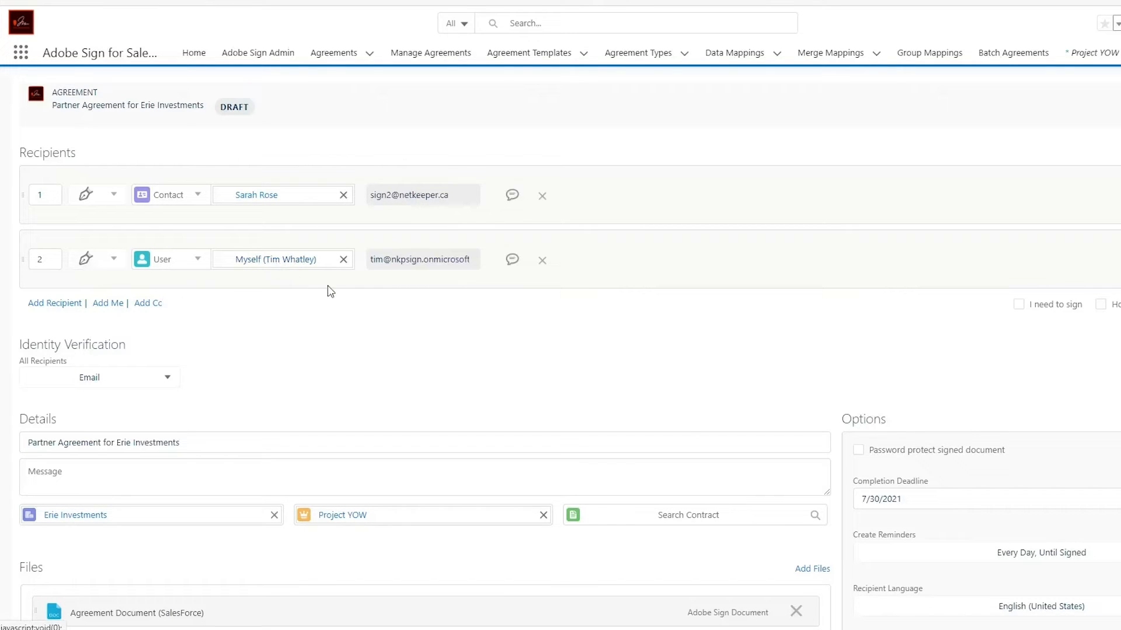
mouse_move(397, 343)
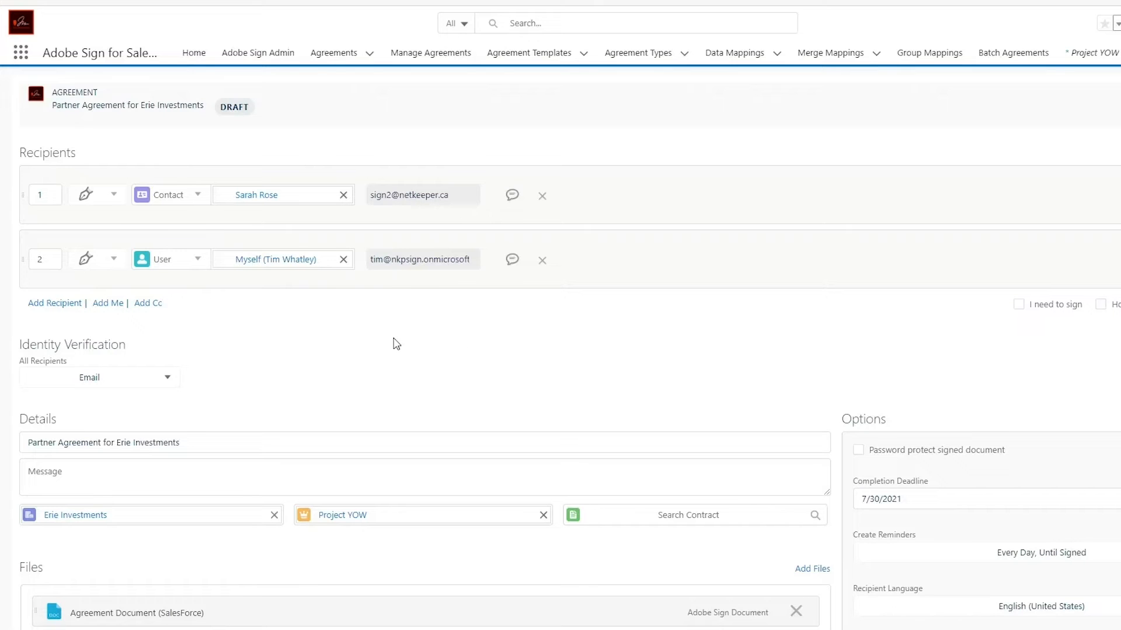
scroll(down, 3)
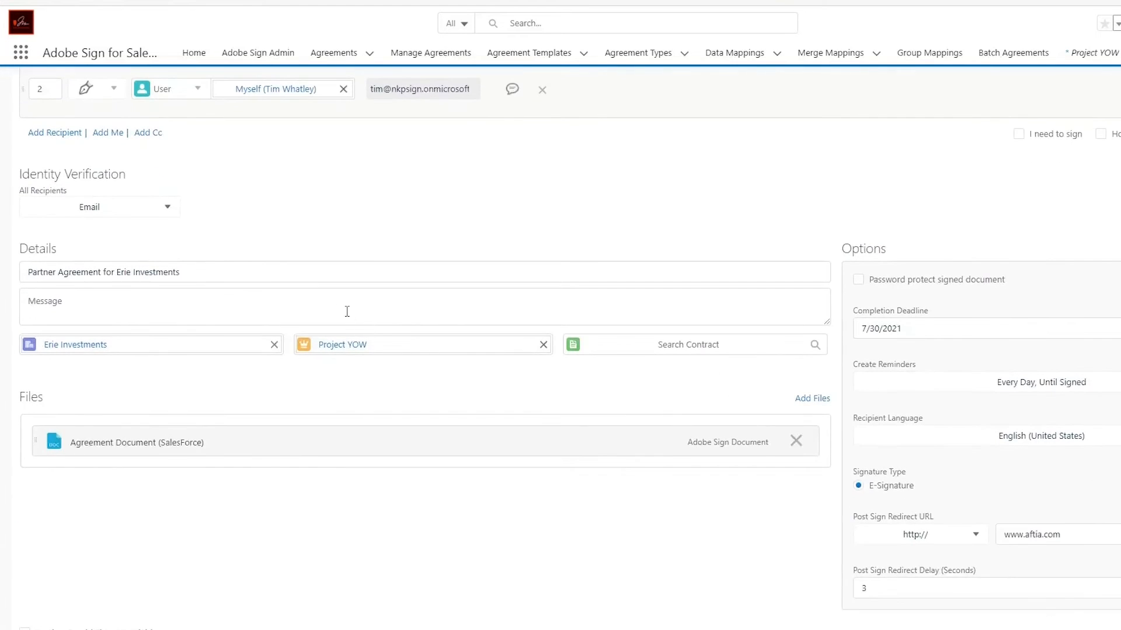
mouse_move(76, 371)
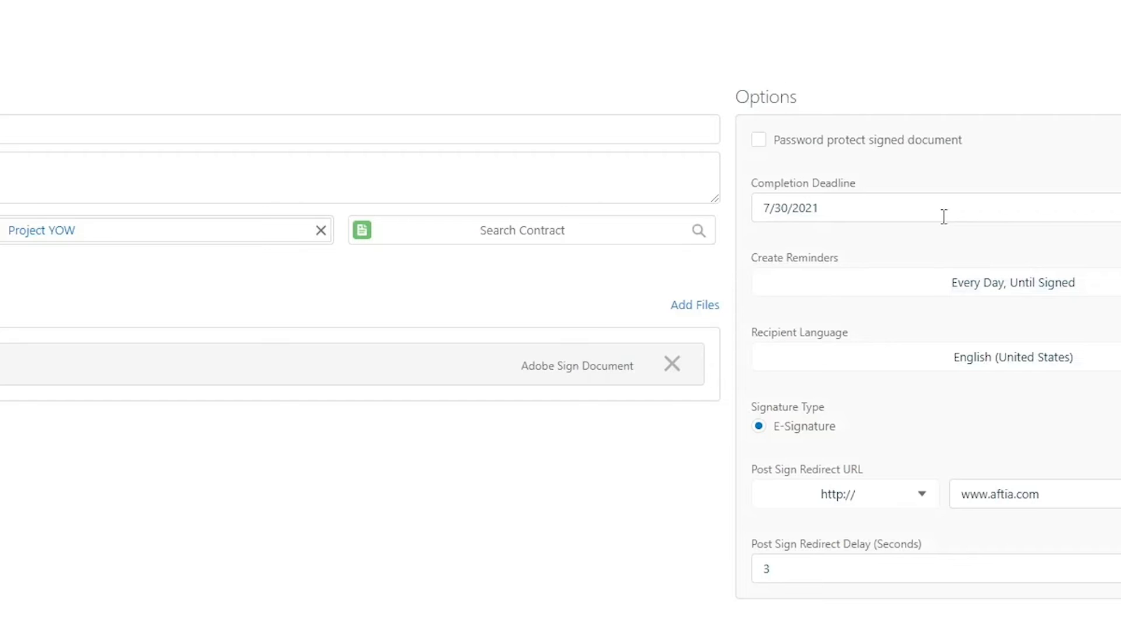
mouse_move(933, 336)
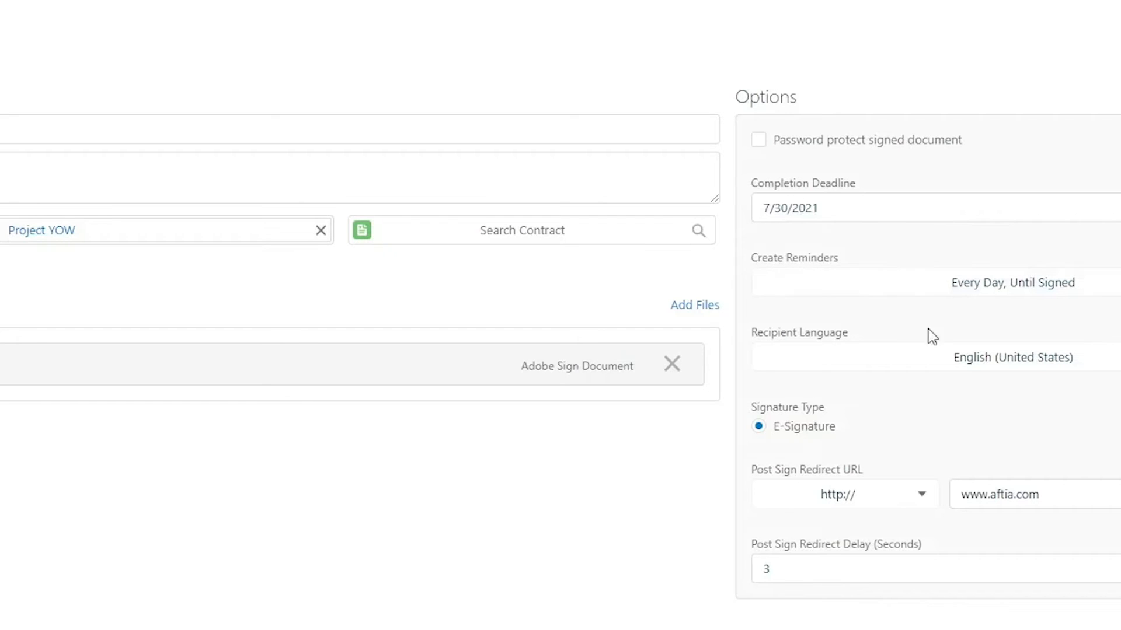
mouse_move(785, 348)
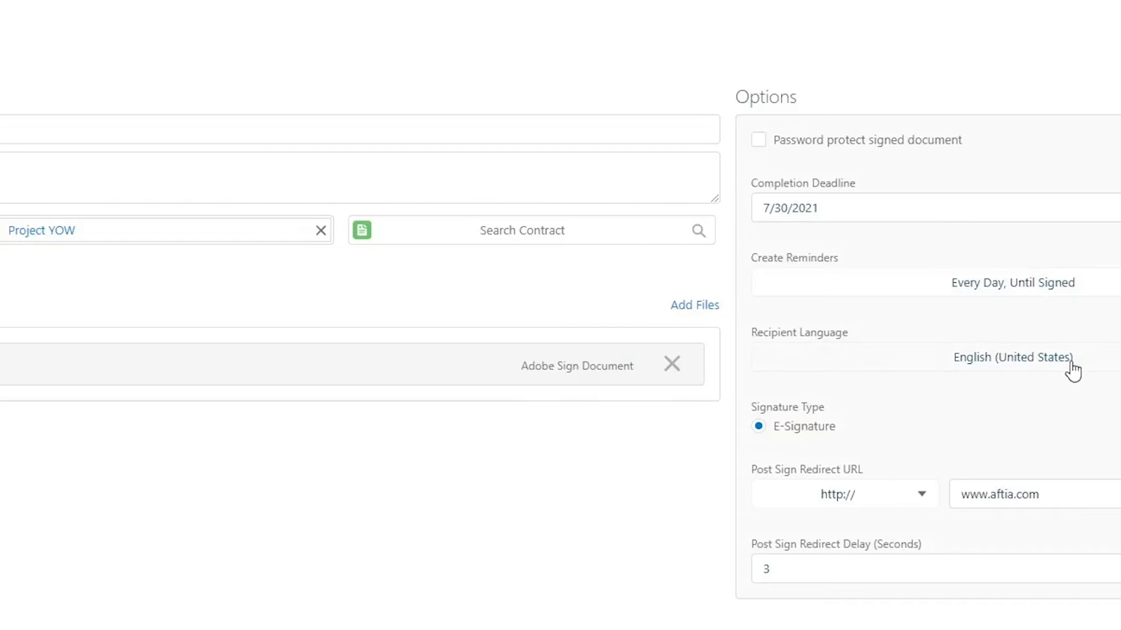
mouse_move(1011, 350)
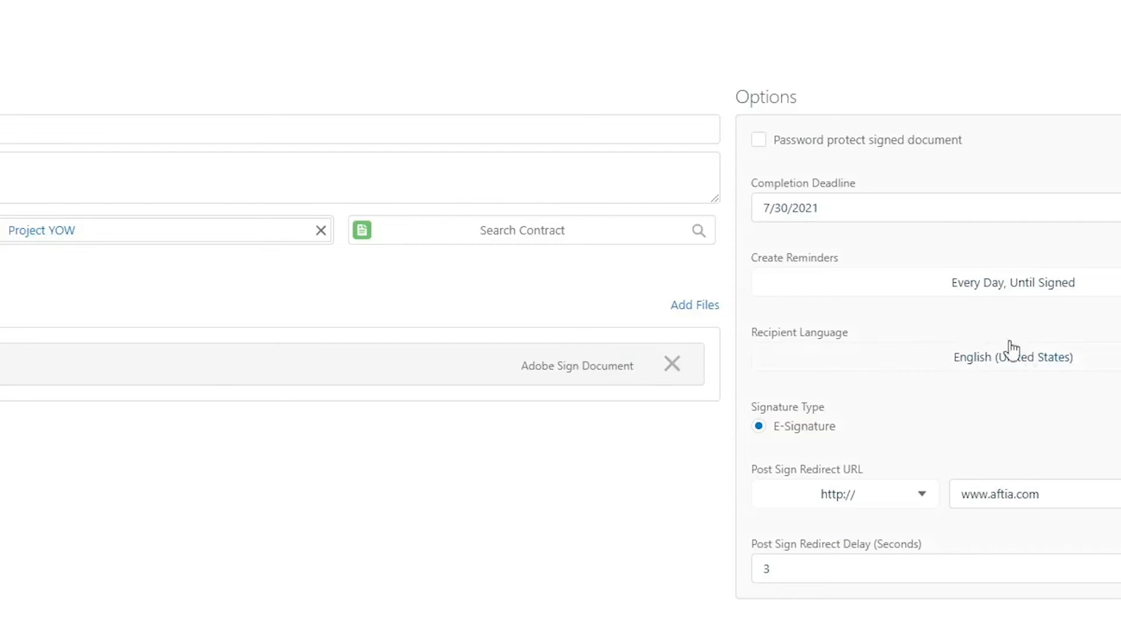
mouse_move(1005, 368)
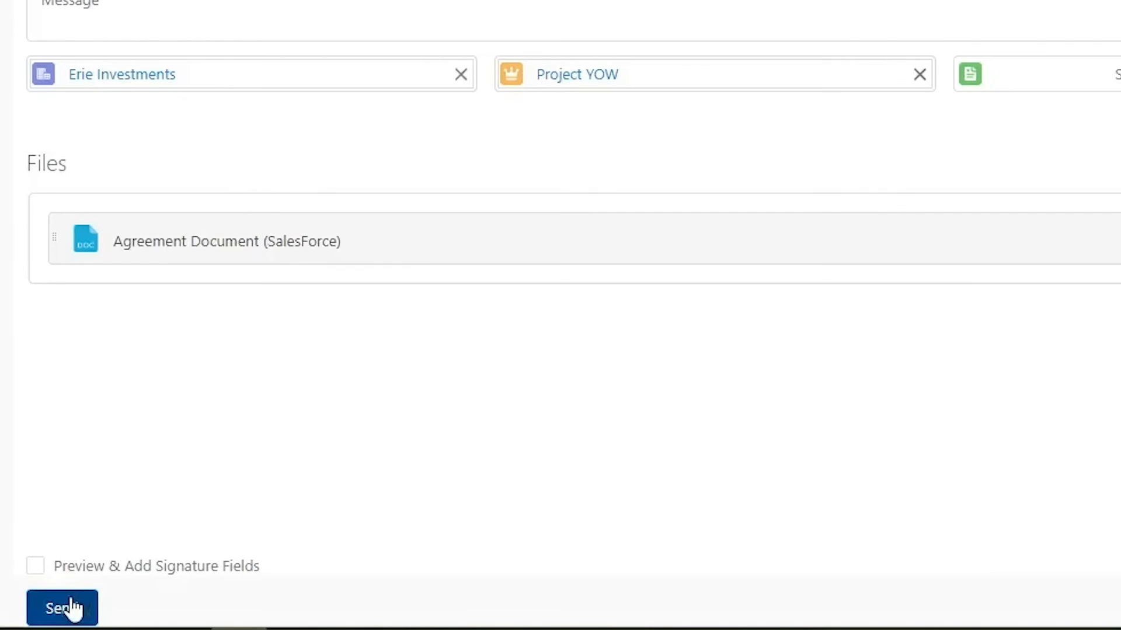
Step: Send the Partner Agreement for signature and acknowledge the sent confirmation
click(62, 608)
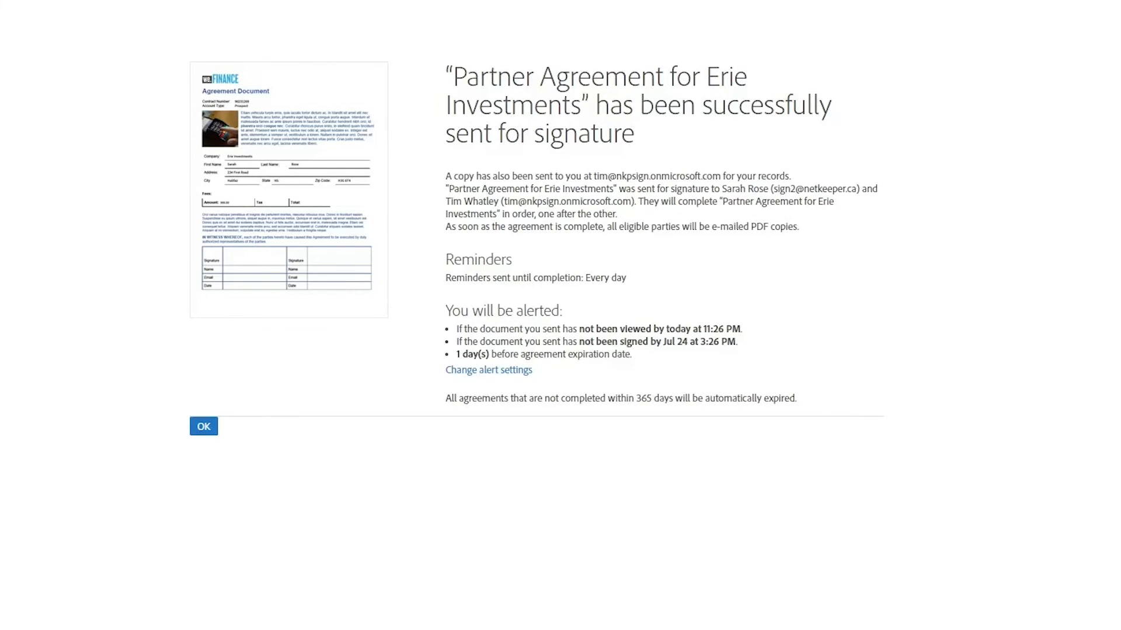
click(203, 426)
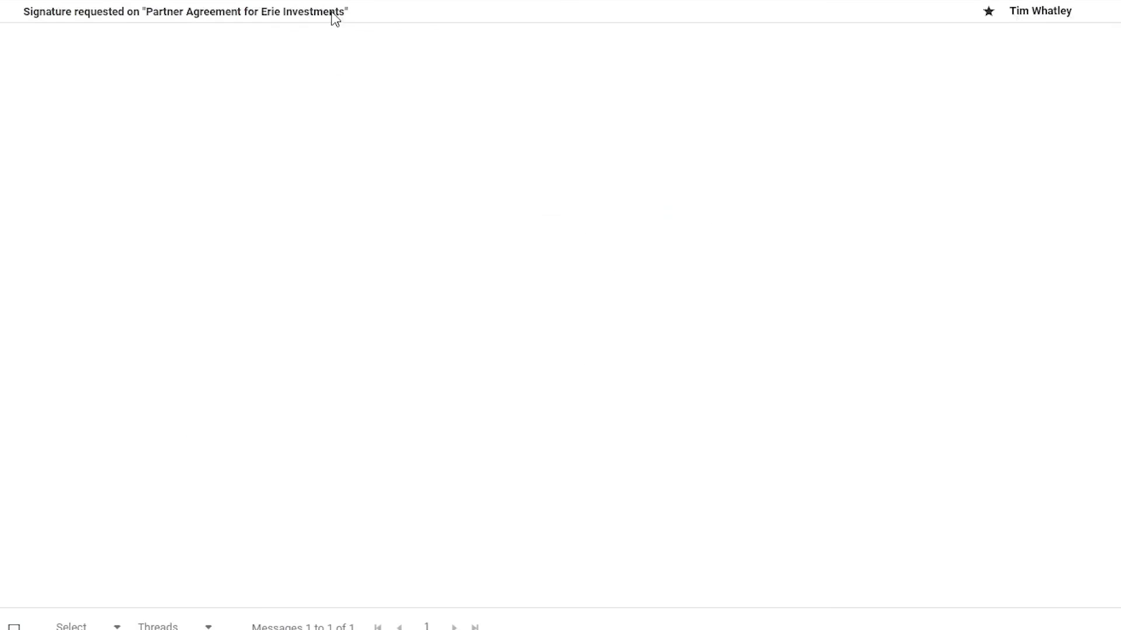
Step: From the signature-request email, launch Review and sign for the Partner Agreement
click(182, 11)
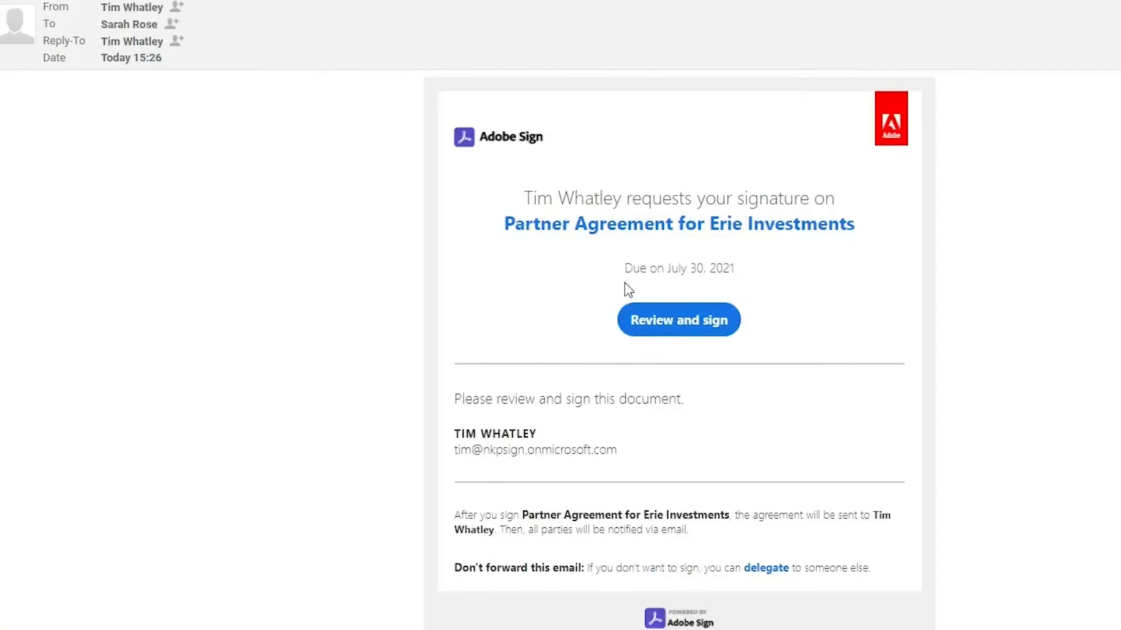
click(677, 320)
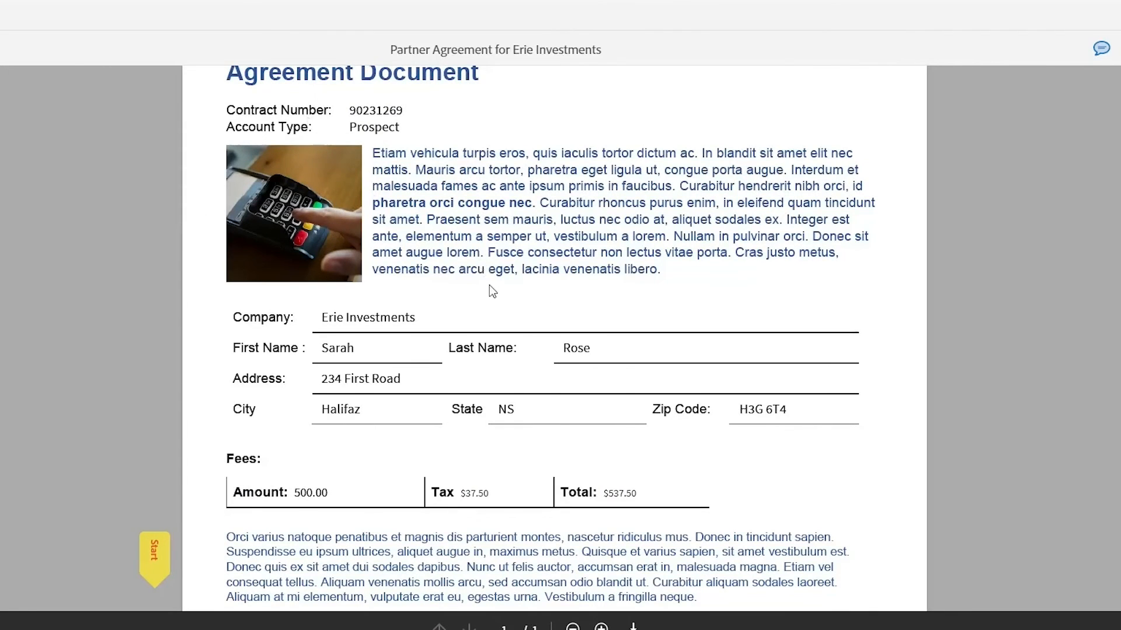
Step: Browse the Type, Draw, Image and Mobile signature options and apply the hand-drawn signature
scroll(down, 3)
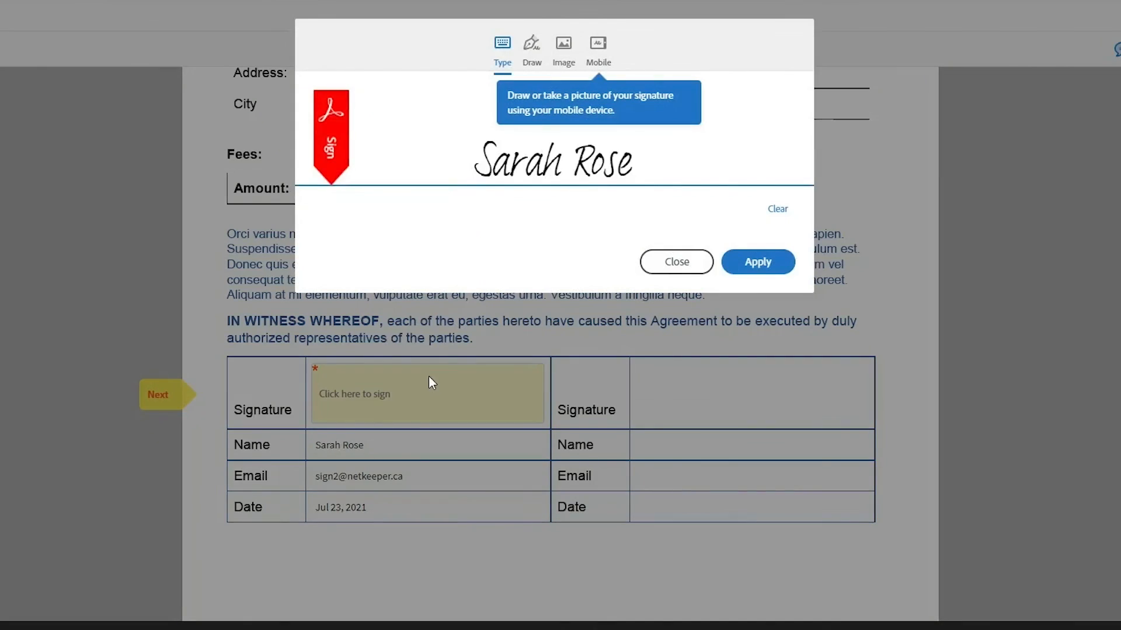
click(531, 43)
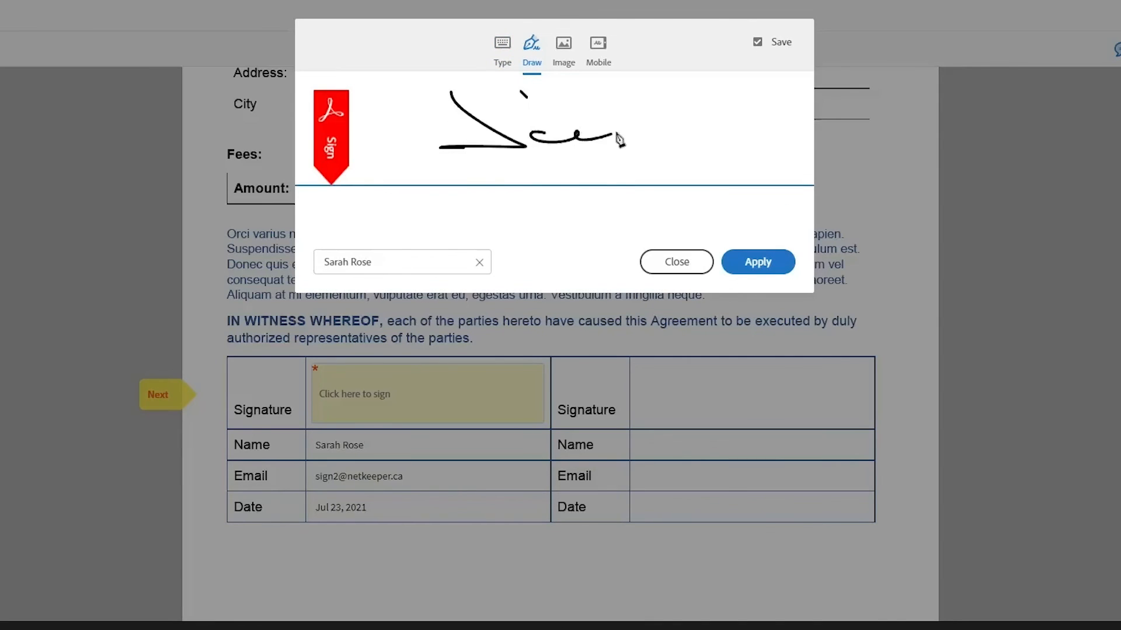
click(562, 43)
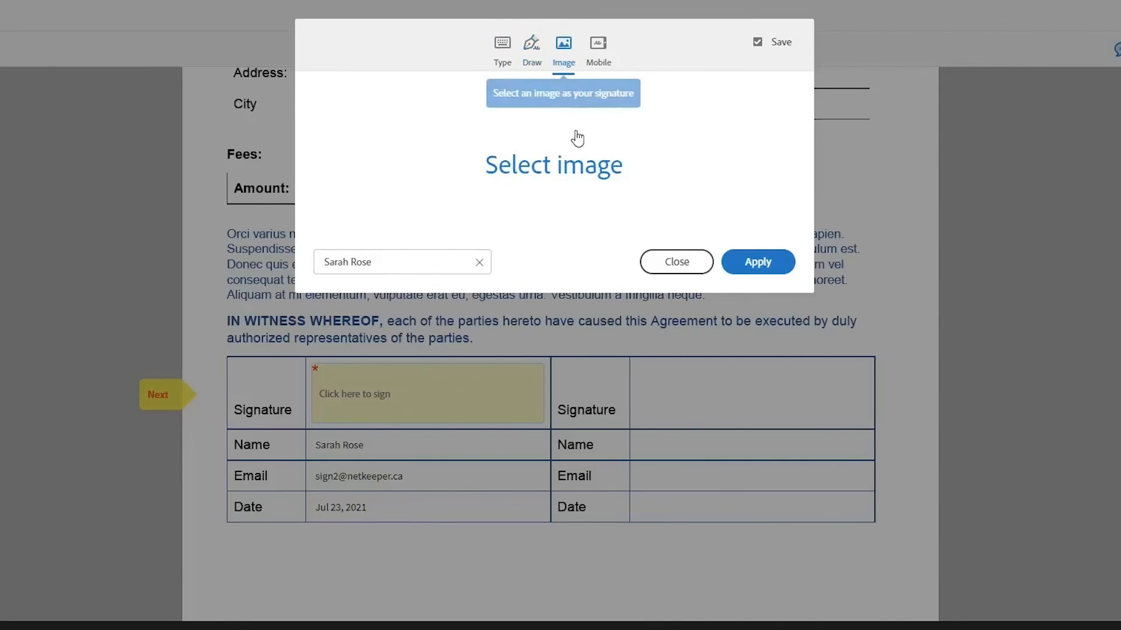
click(597, 46)
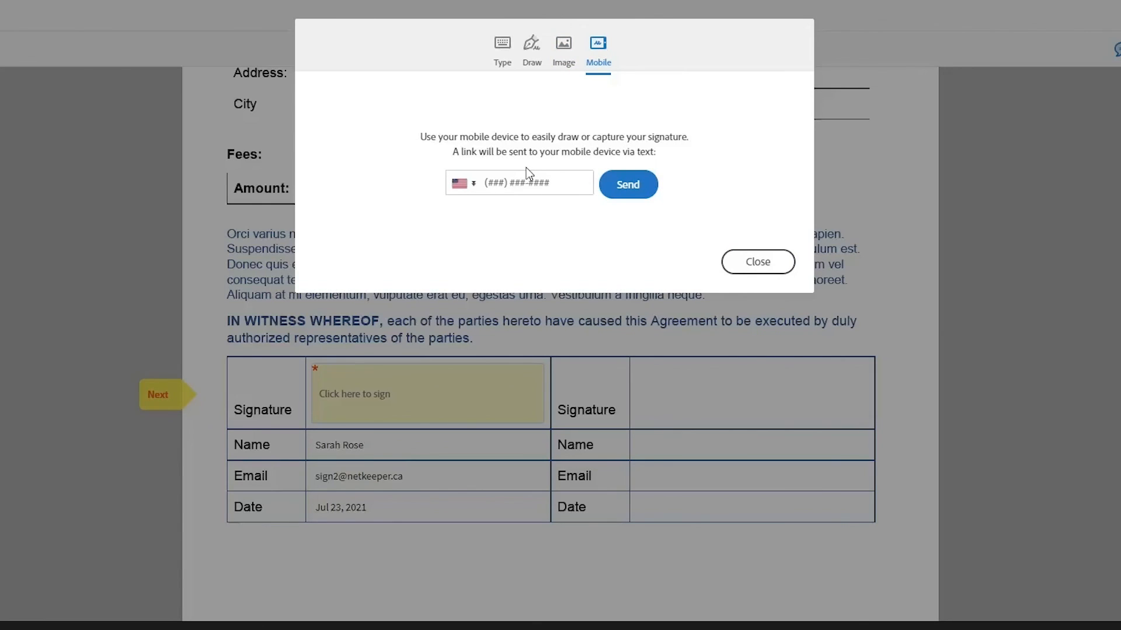
click(756, 261)
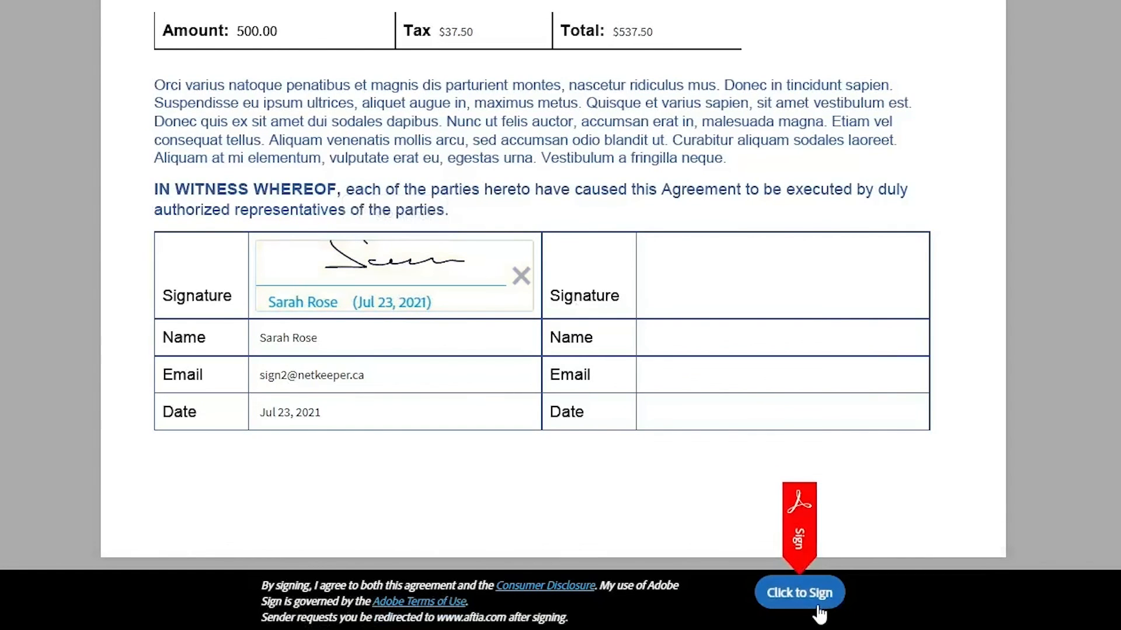
click(798, 592)
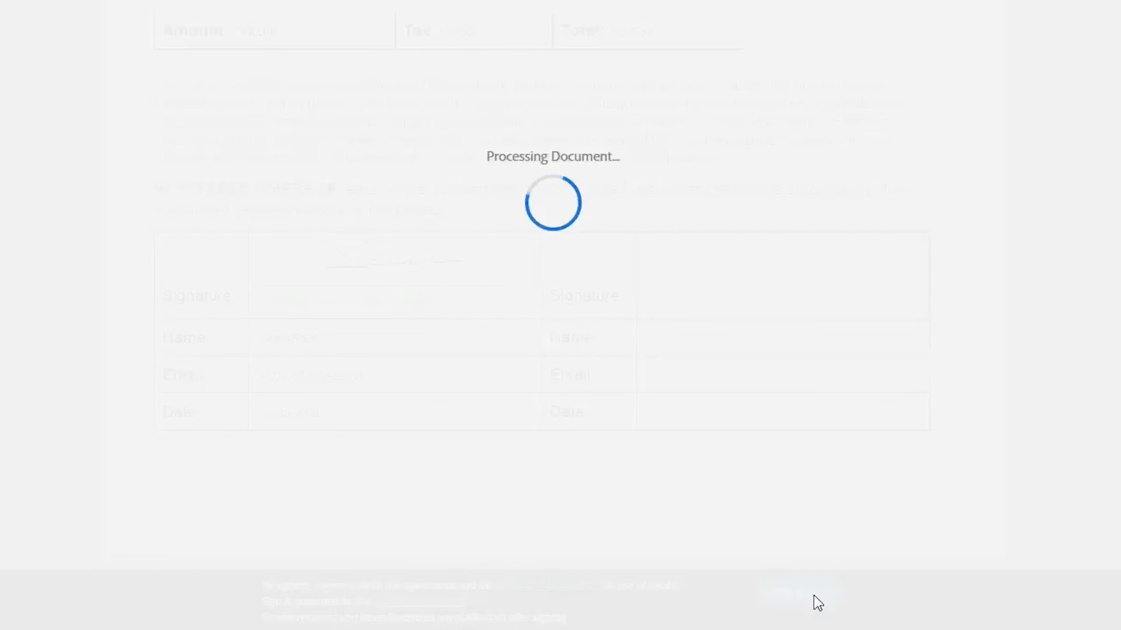